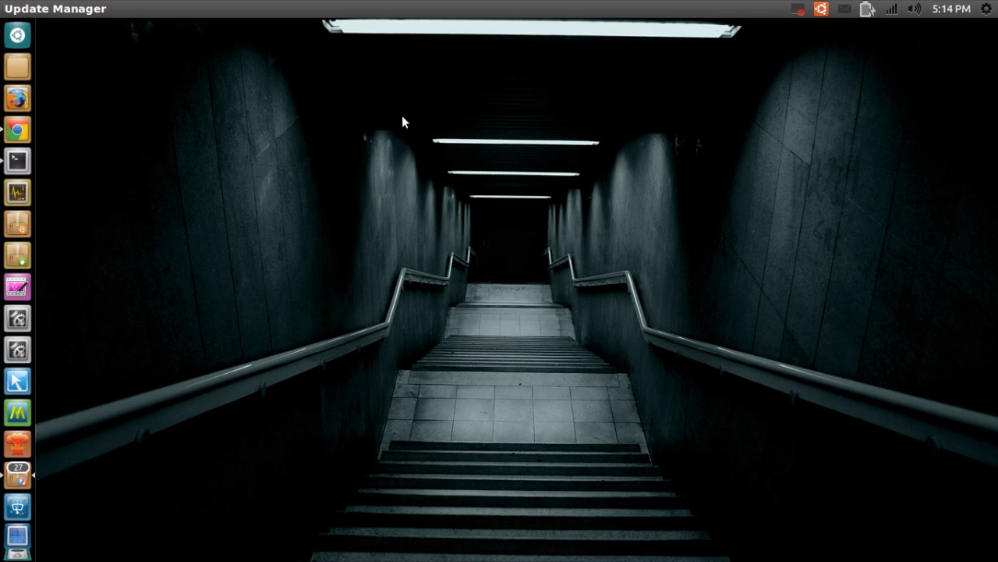
mouse_move(895, 68)
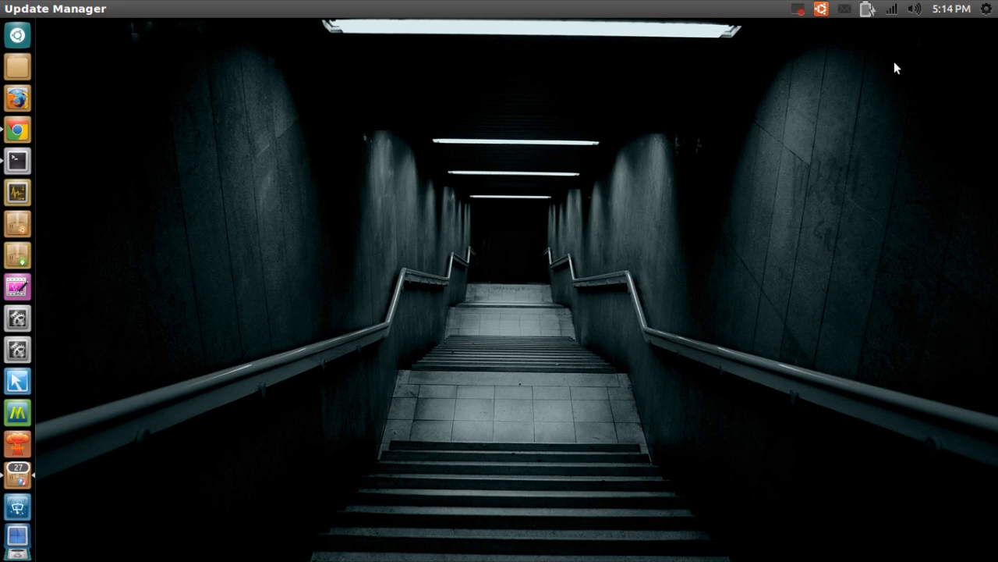
mouse_move(917, 43)
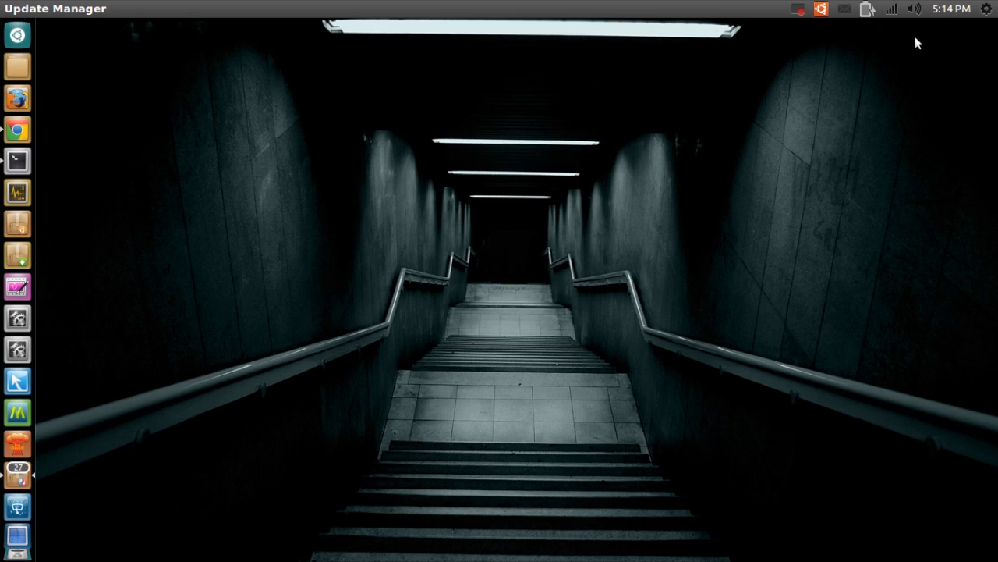
mouse_move(798, 80)
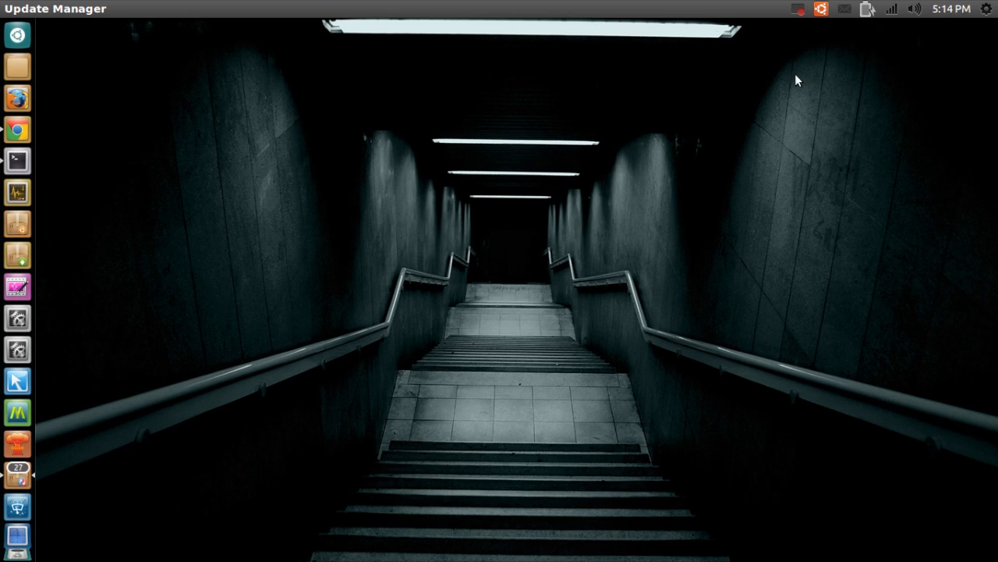
mouse_move(276, 143)
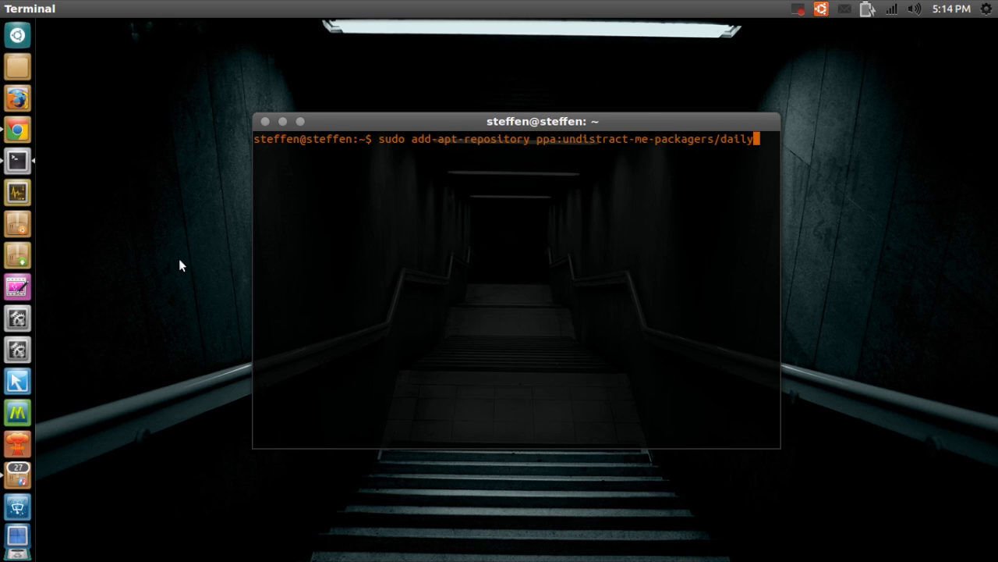
Refresh the package lists with sudo apt-get update and install undistract-me
type("sudo apt-get update")
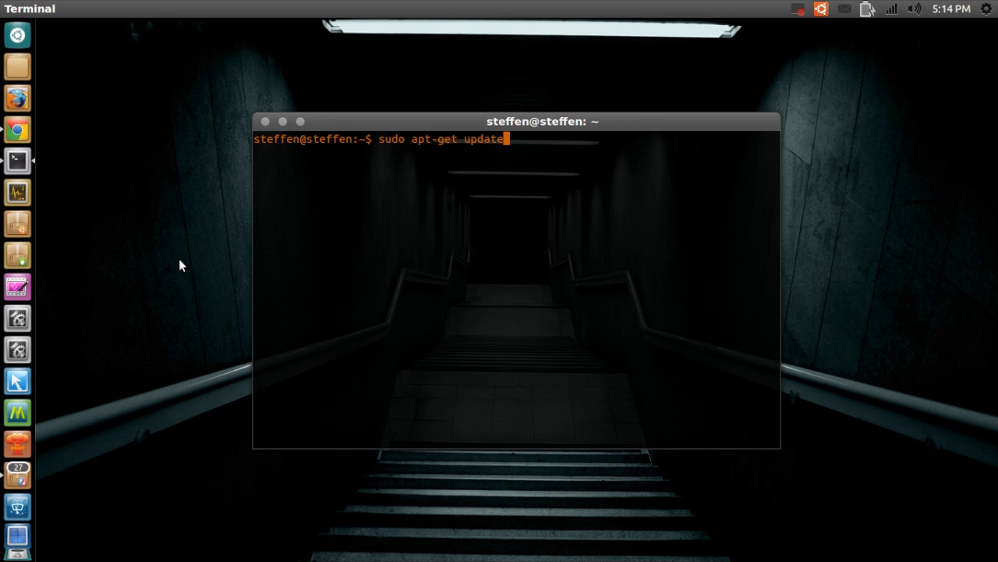
type("install undistract-me")
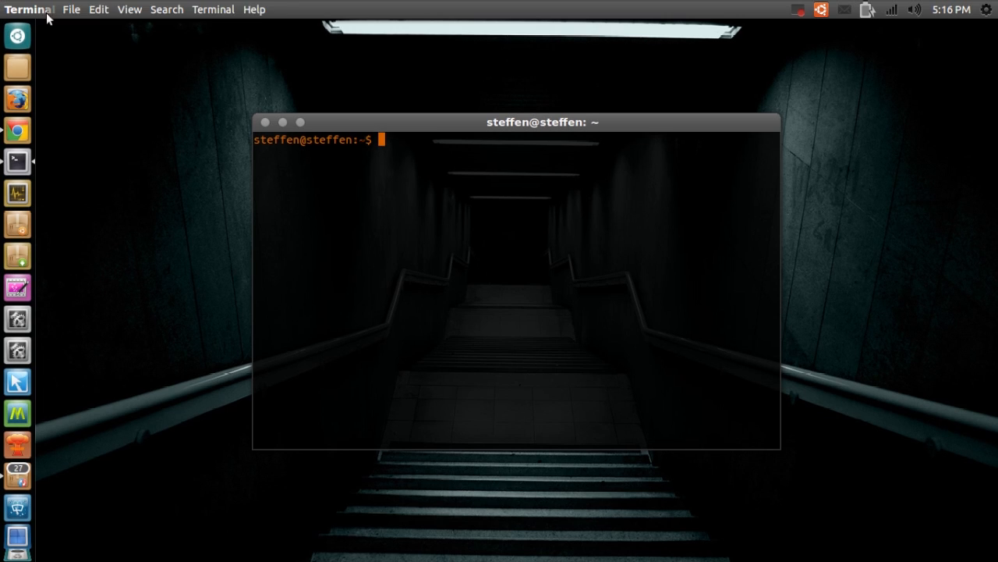
Enable 'Run command as a login shell' in the Default profile's Title and Command settings
left_click(98, 9)
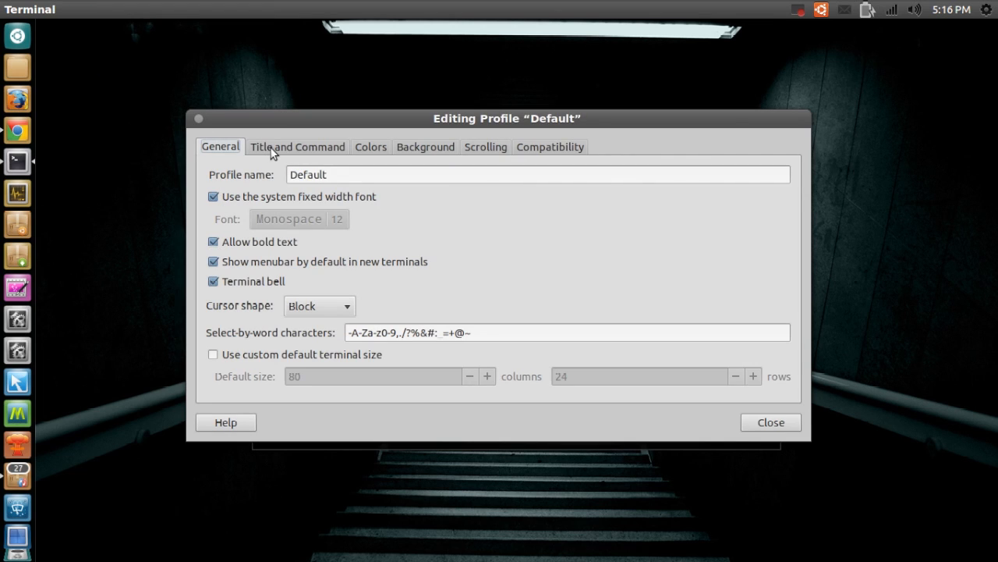
left_click(296, 146)
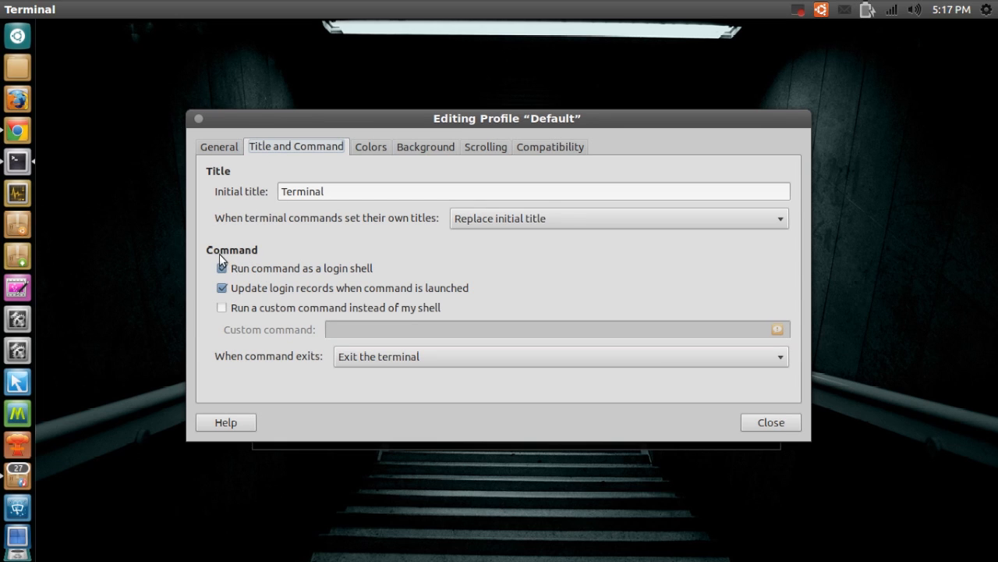
left_click(222, 267)
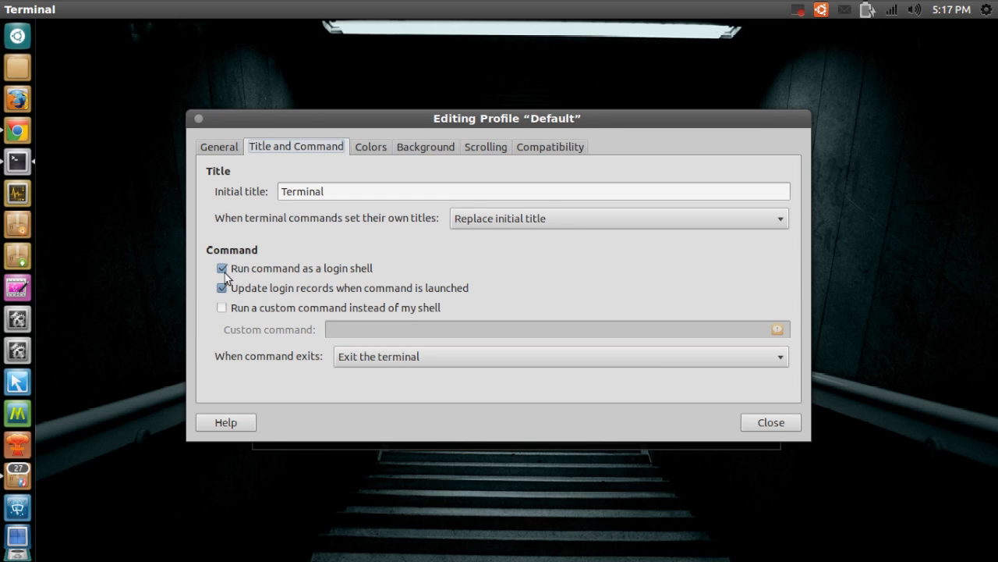
mouse_move(271, 279)
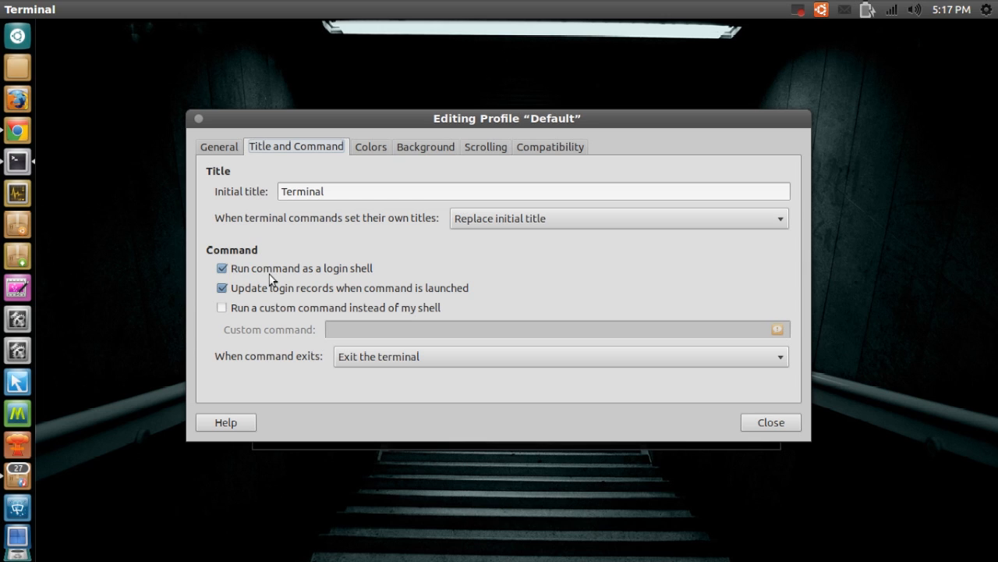
mouse_move(348, 279)
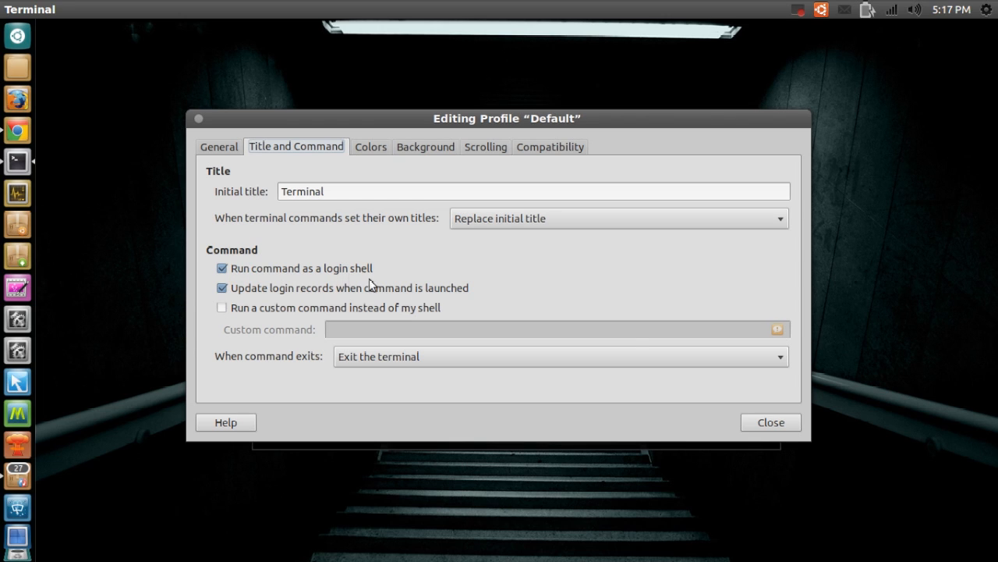
mouse_move(771, 422)
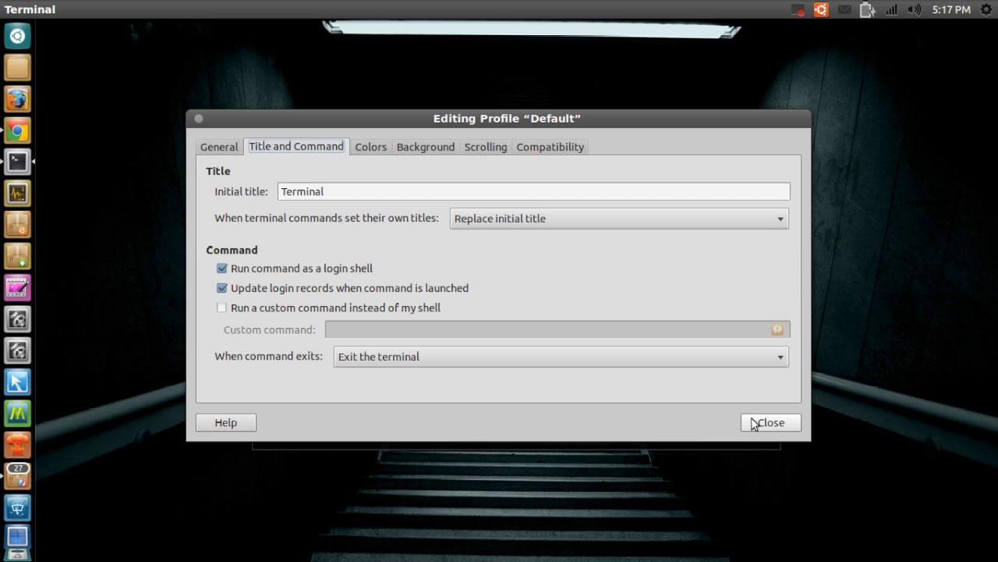
left_click(769, 422)
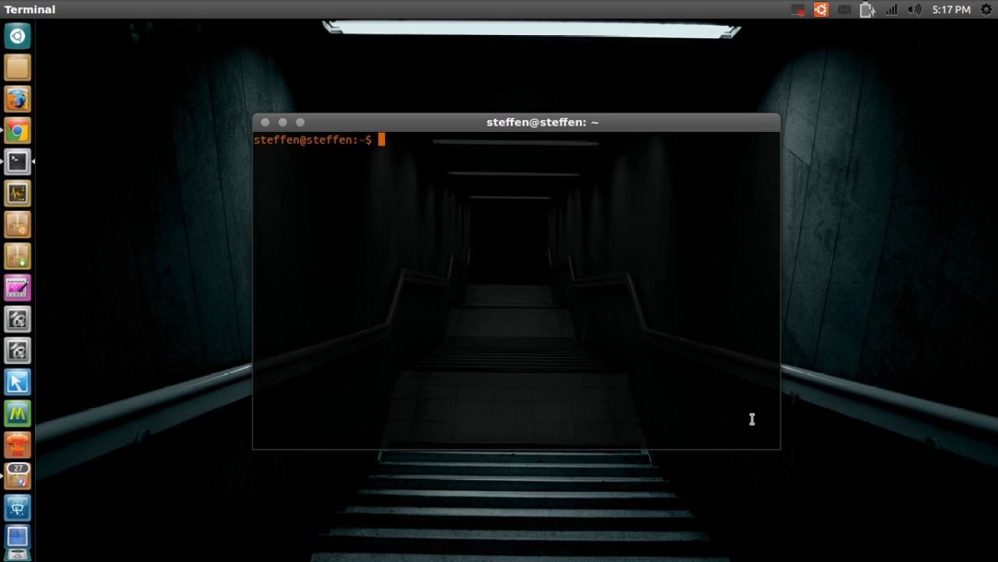
mouse_move(354, 217)
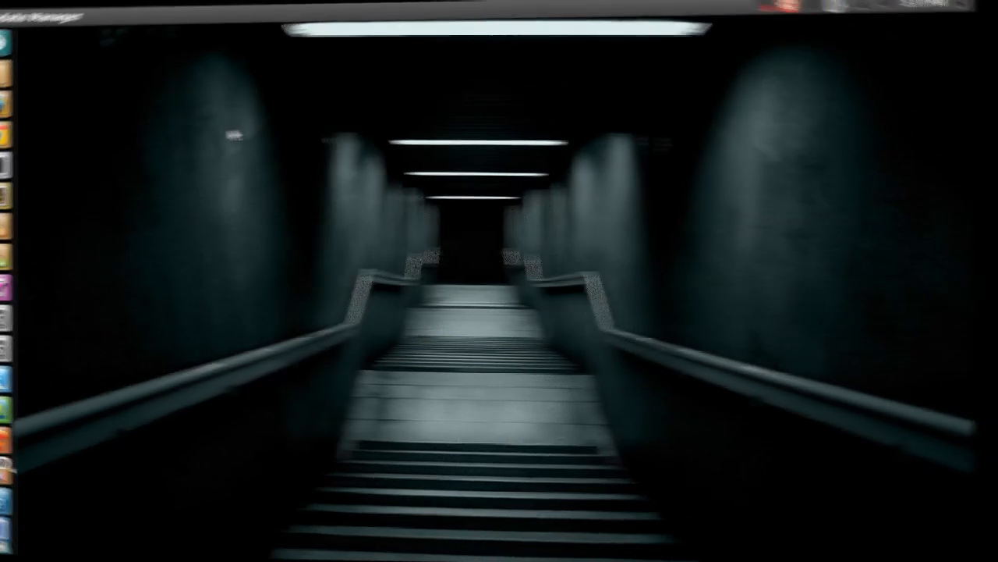
Run sleep 11 to trigger the finished-command notification
type("sleep 11")
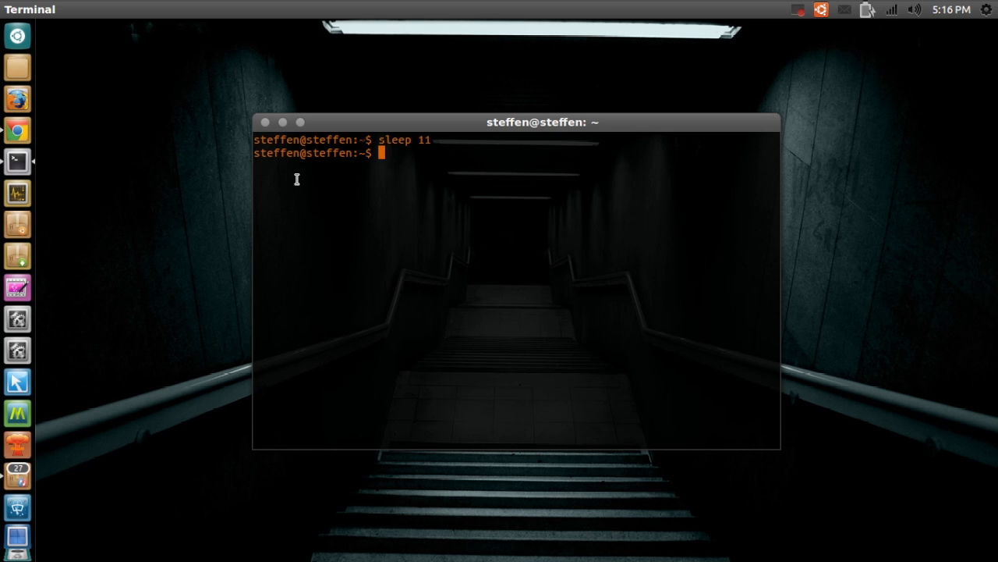
mouse_move(294, 174)
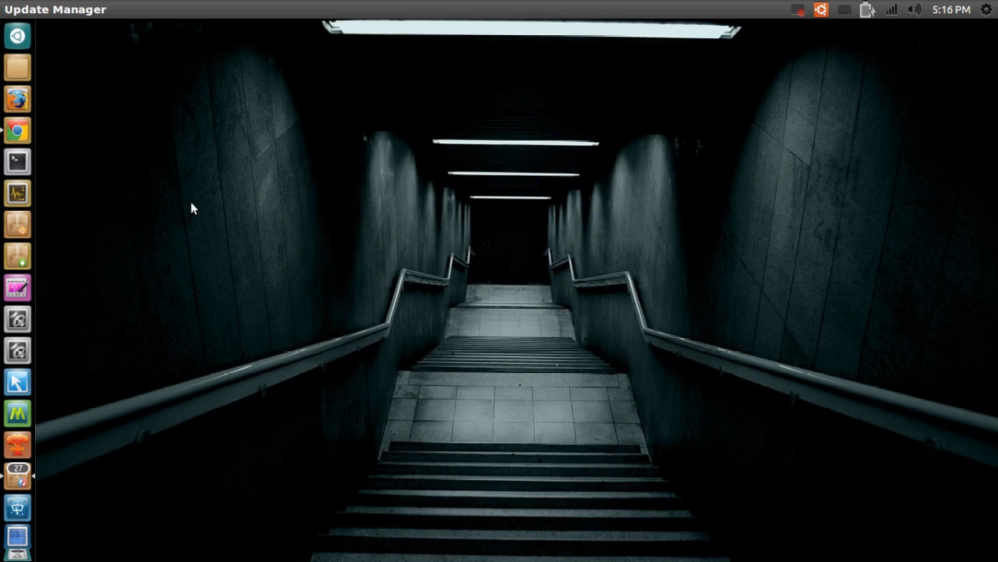
Launch Nautilus from the Dash and browse into the /usr system folder
type("nau")
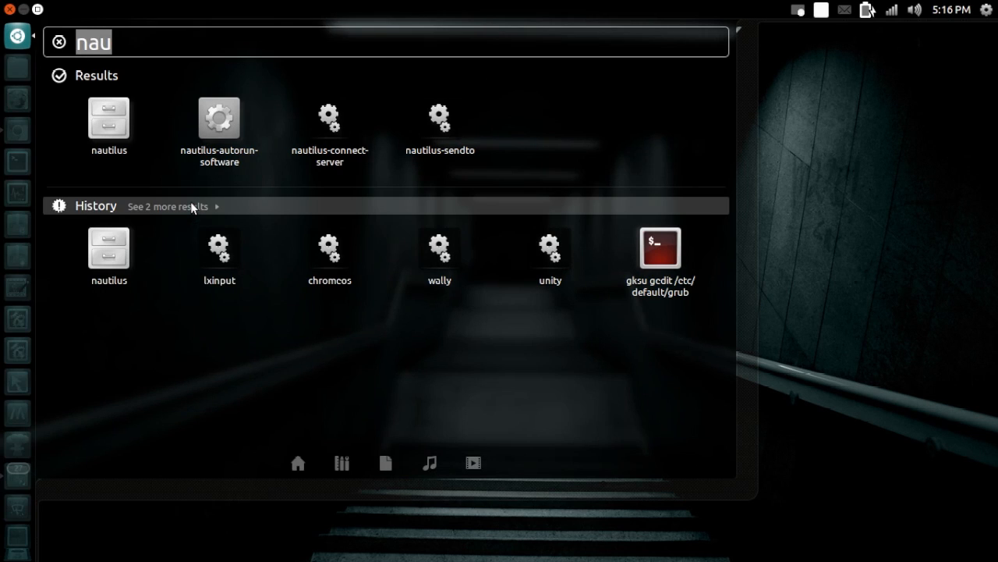
left_click(109, 117)
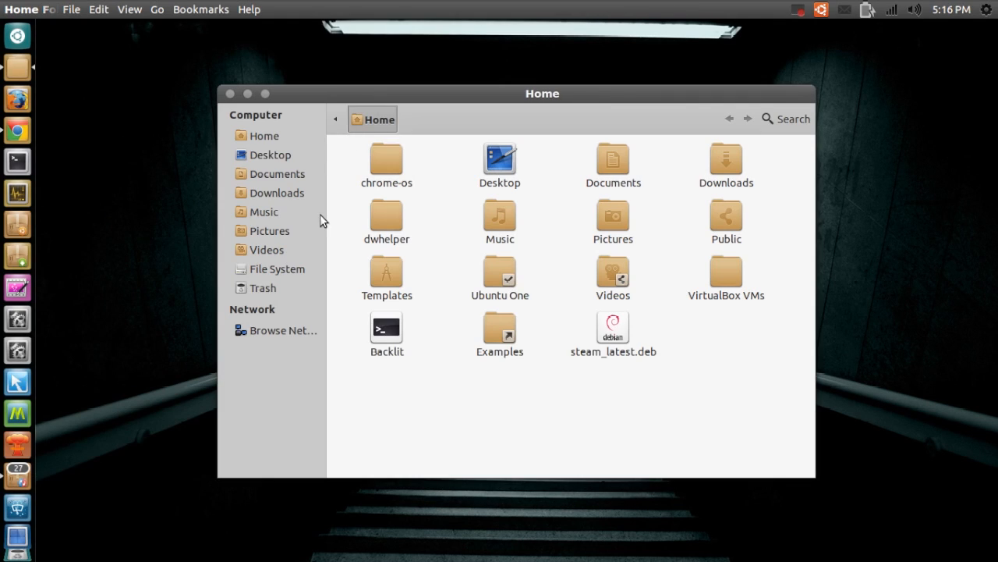
left_click(276, 269)
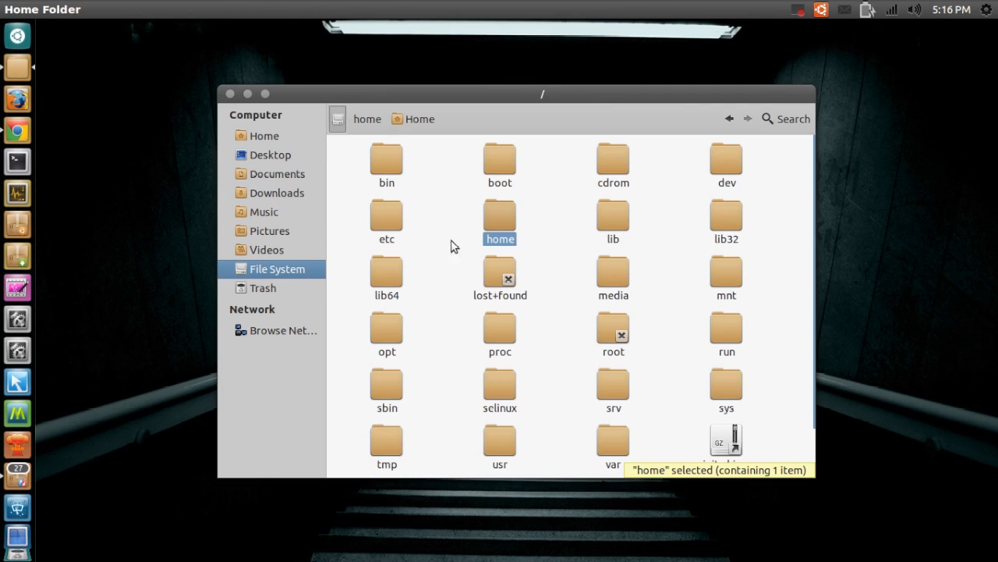
double_click(499, 441)
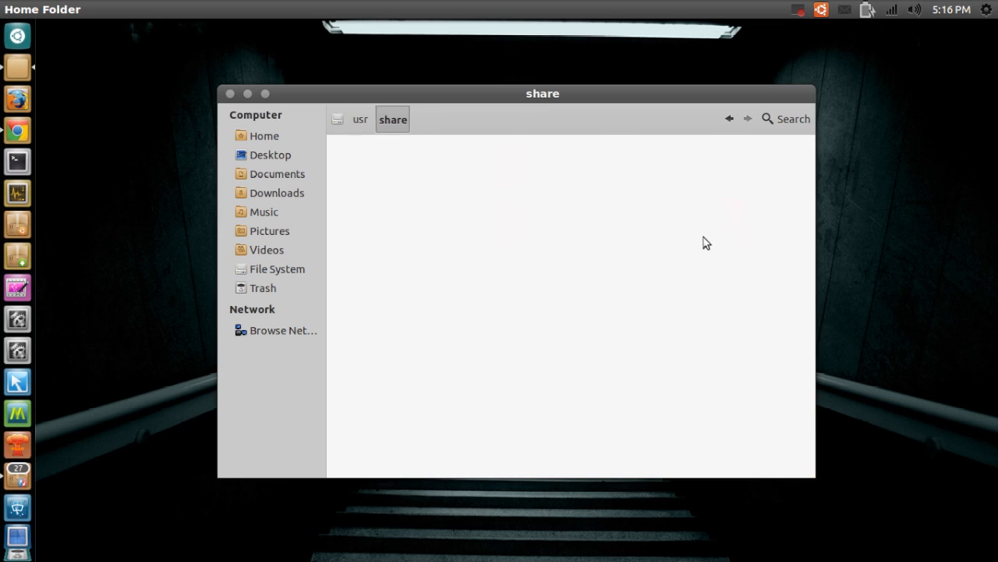
Open the undistract-me folder under share and open long-running.bash in the text editor
type("u")
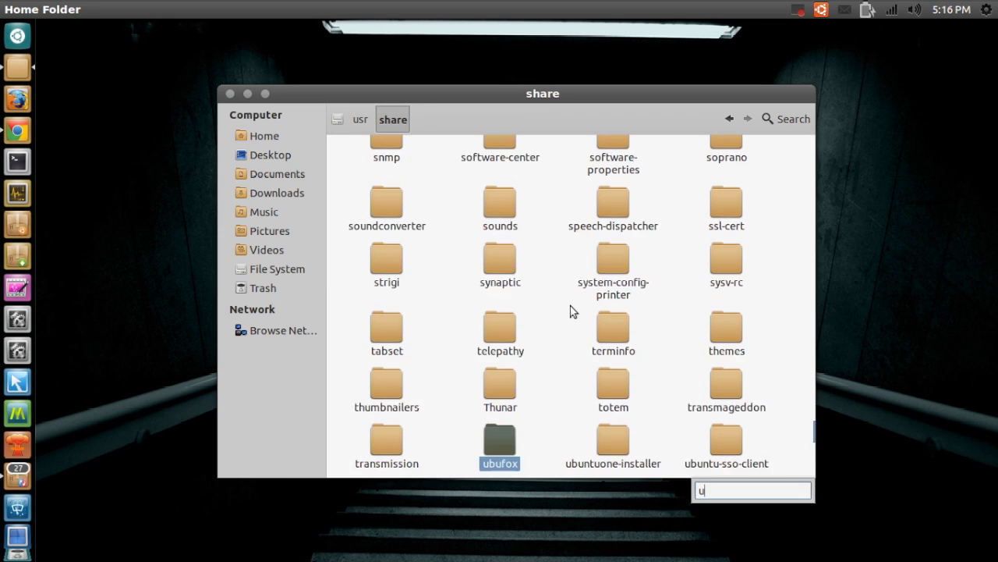
type("ndistr")
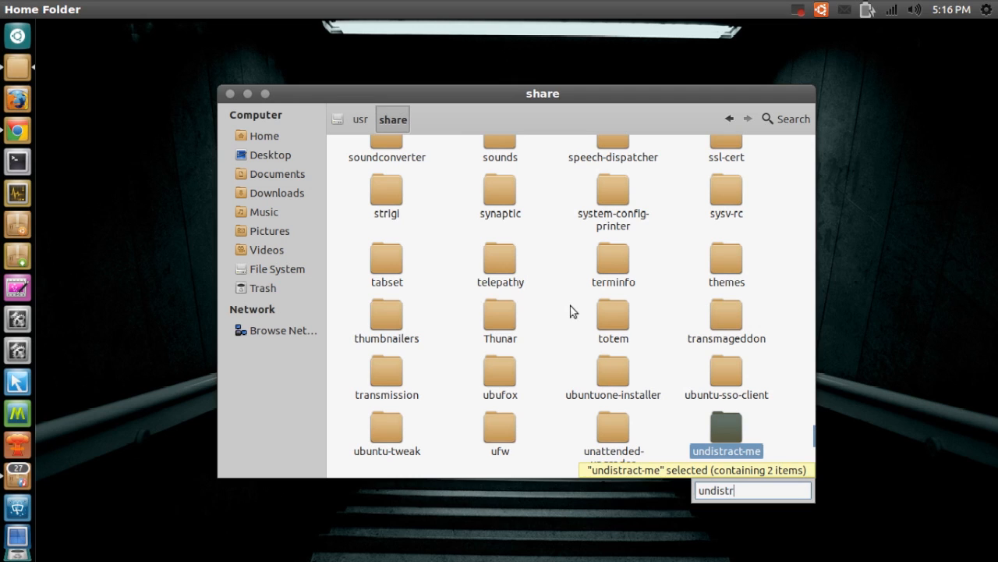
double_click(726, 426)
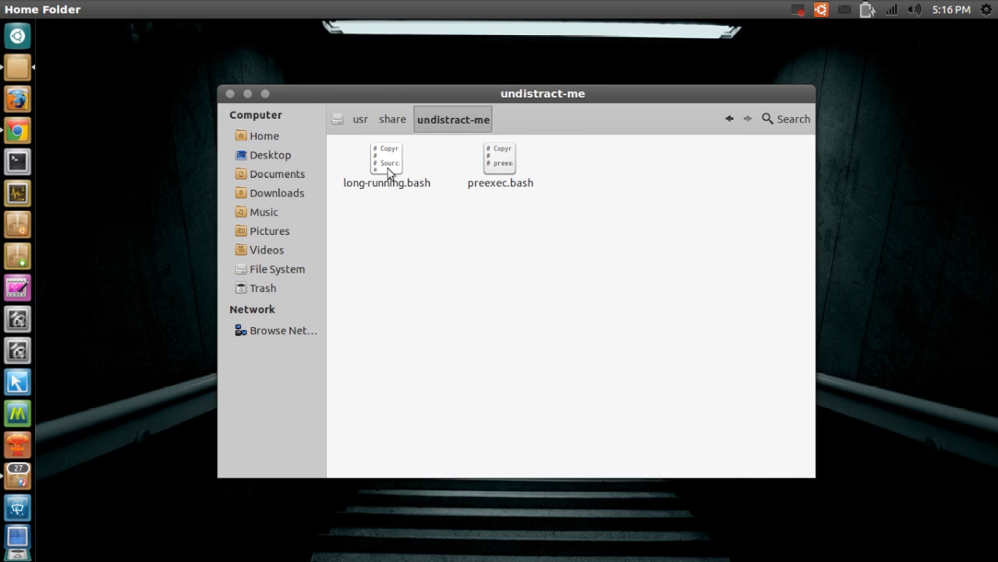
double_click(386, 162)
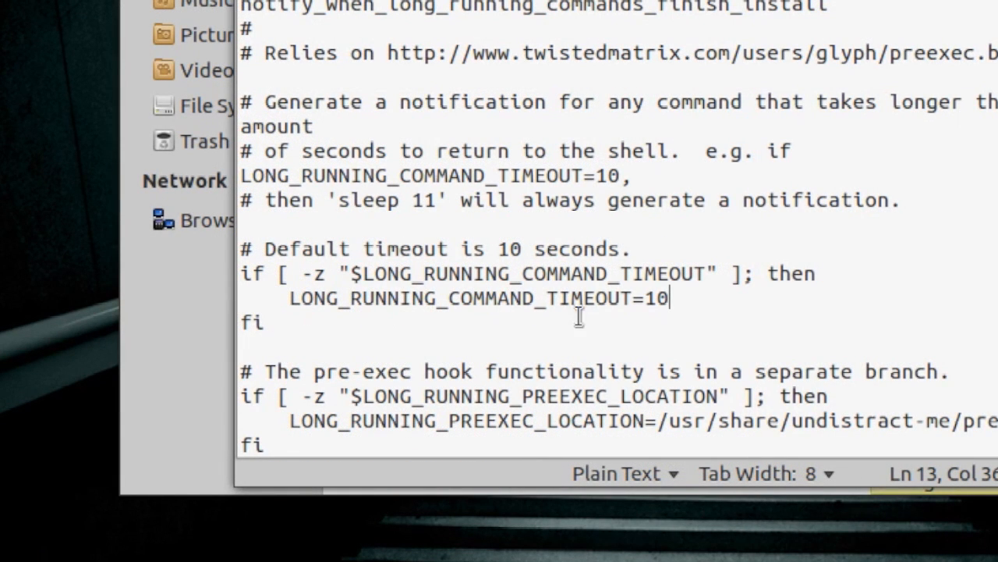
mouse_move(670, 314)
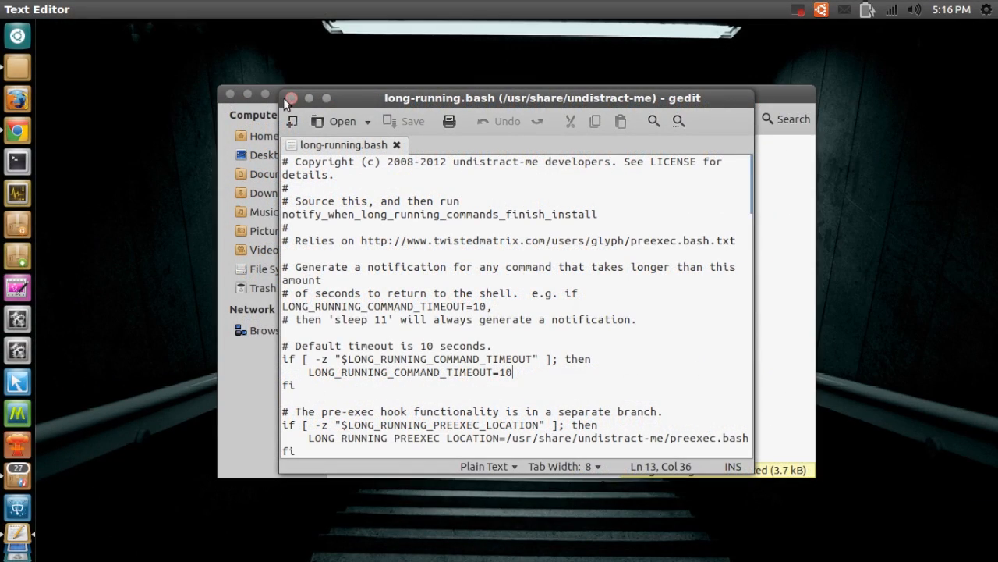
Close long-running.bash in gedit without saving changes
left_click(290, 98)
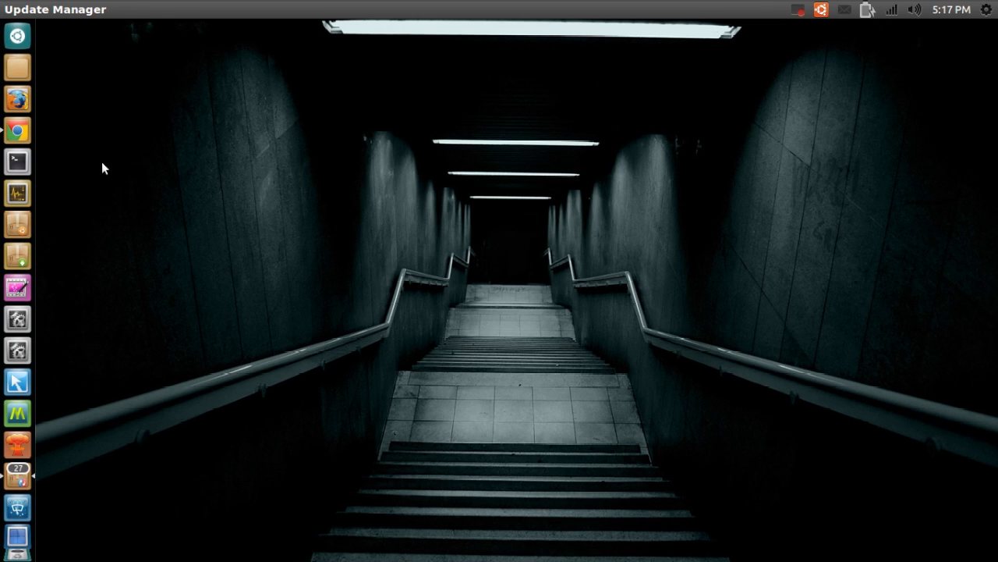